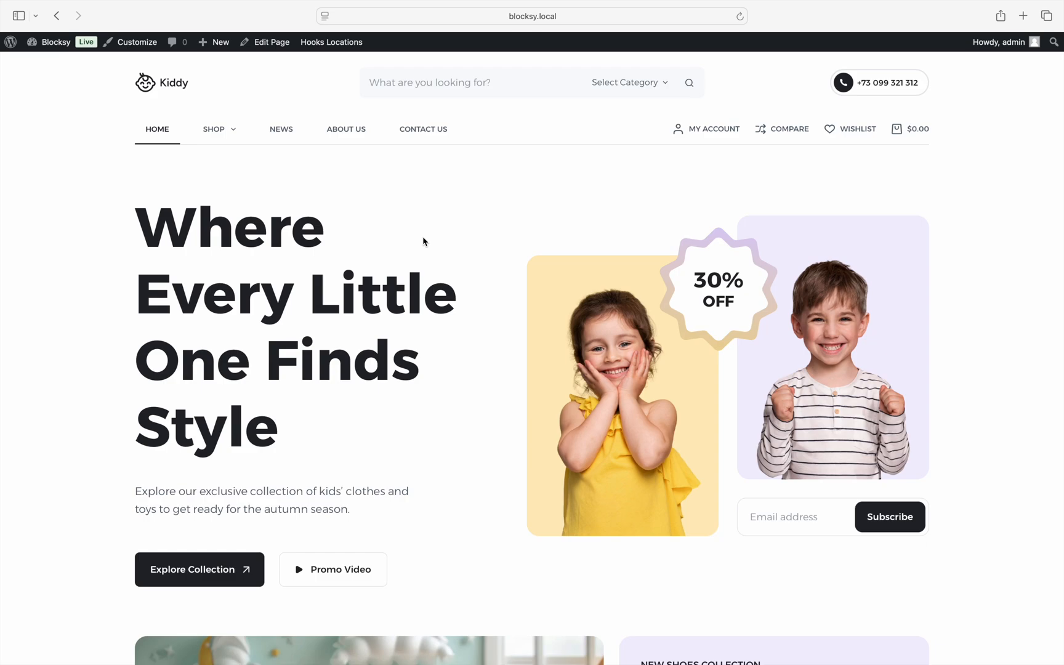
Open the + New toolbar menu listing Post, Media, Page and other content types
{"action": "left_click", "coordinate": [219, 42]}
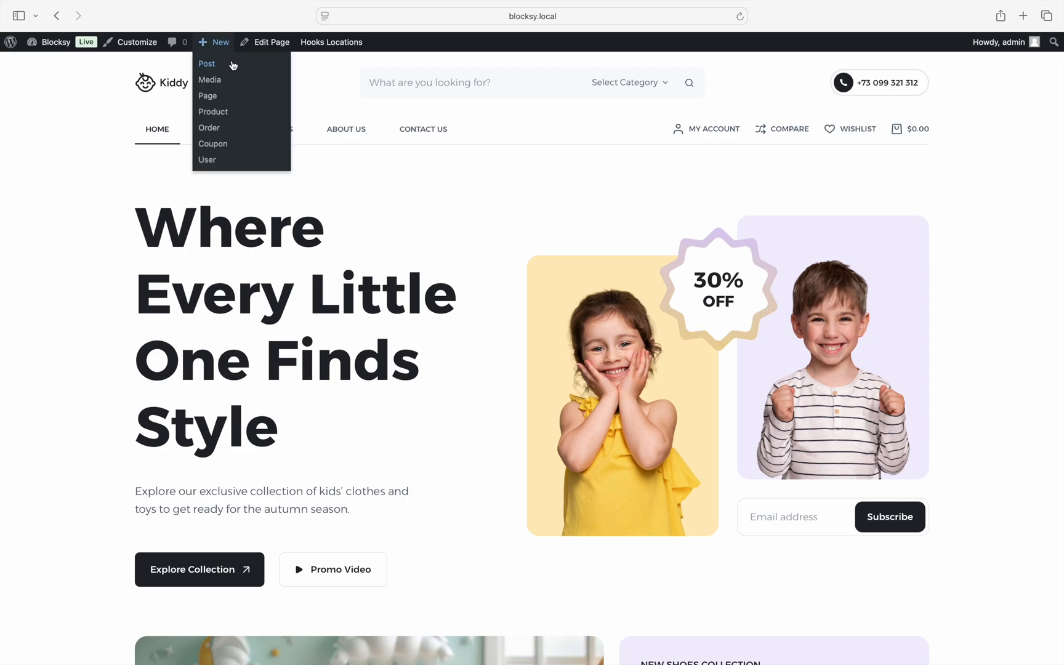
Create a page titled 'Advanced Posts' and insert an Advanced Posts block via /advan
{"action": "left_click", "coordinate": [207, 95]}
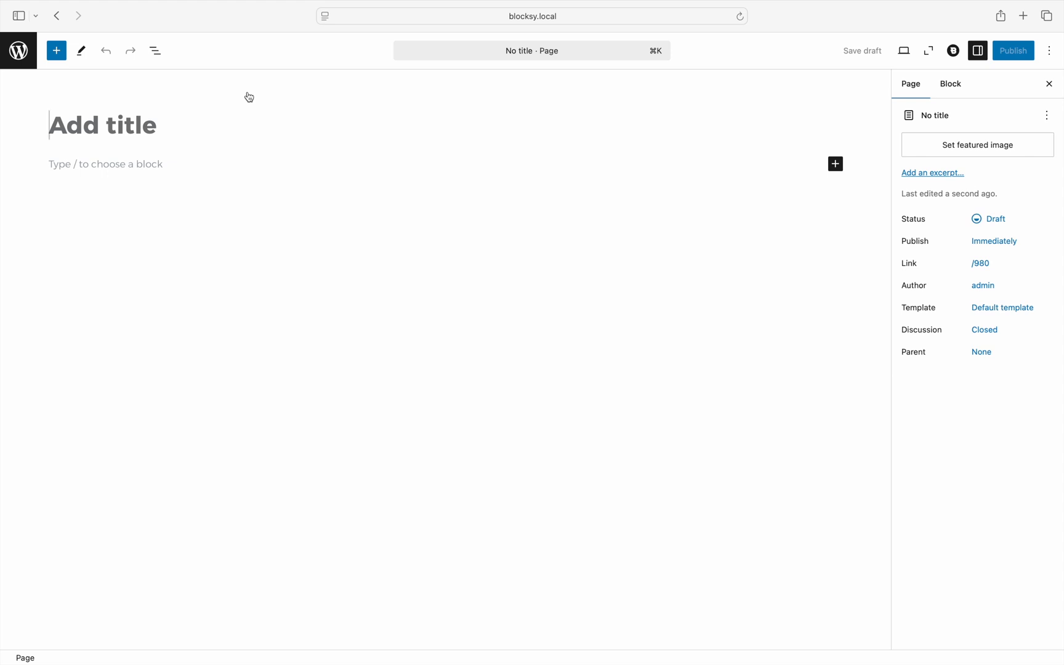
{"action": "type", "text": "Advanced Posts"}
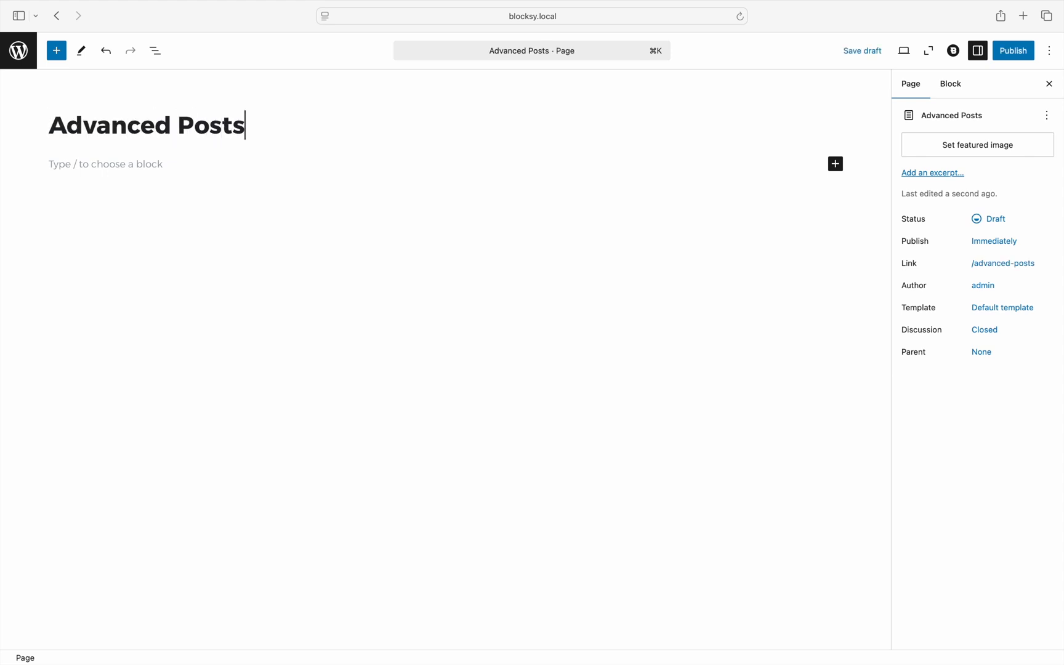
{"action": "left_click", "coordinate": [105, 163]}
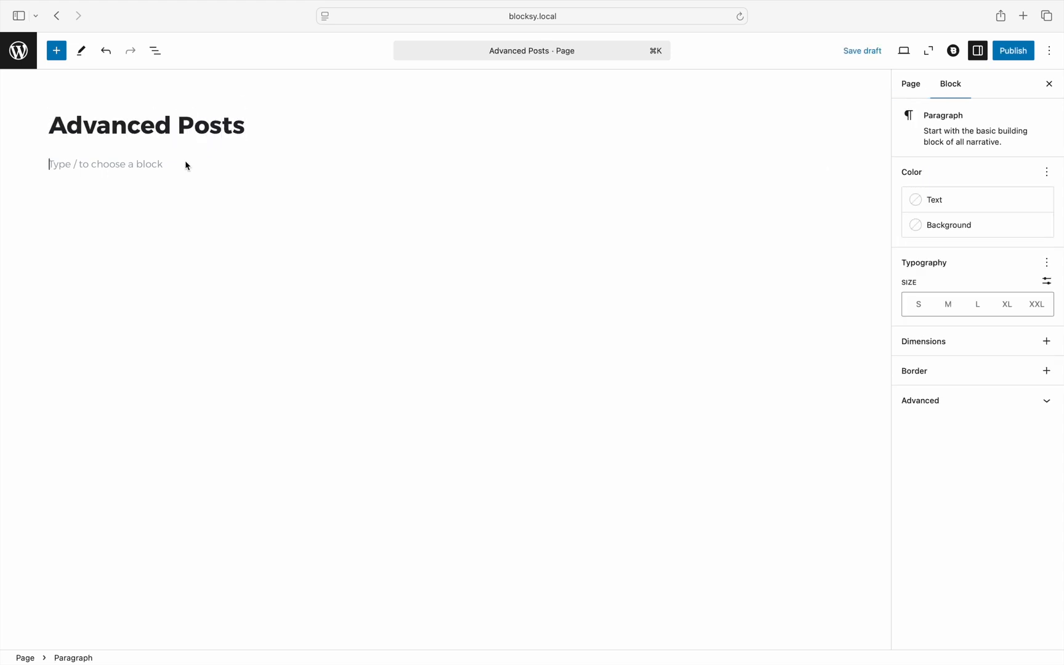
{"action": "type", "text": "/advan"}
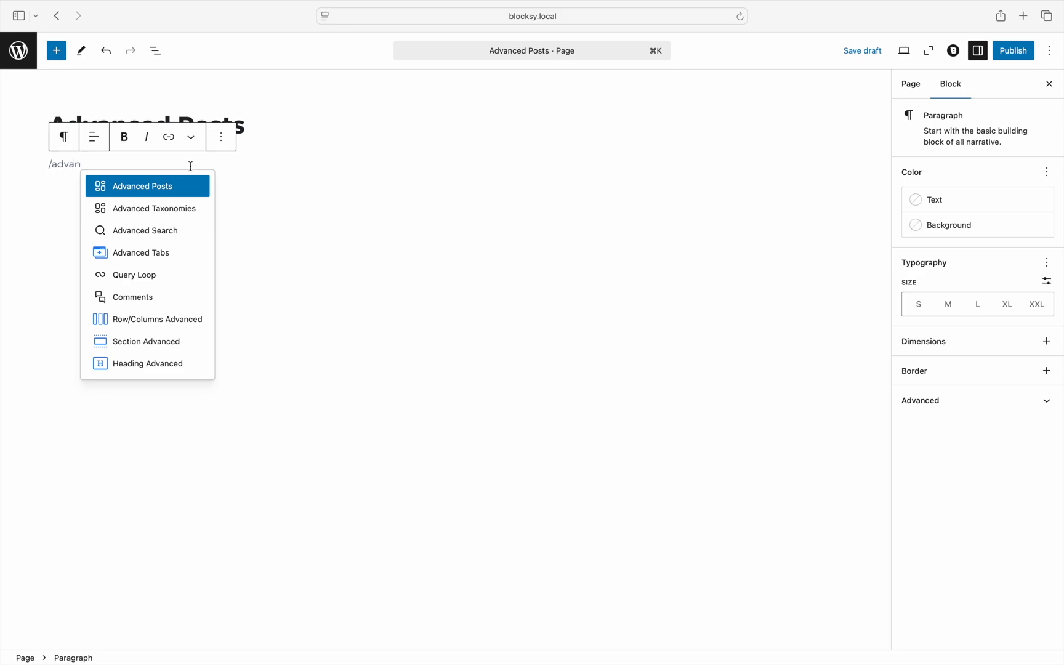
{"action": "left_click", "coordinate": [142, 186]}
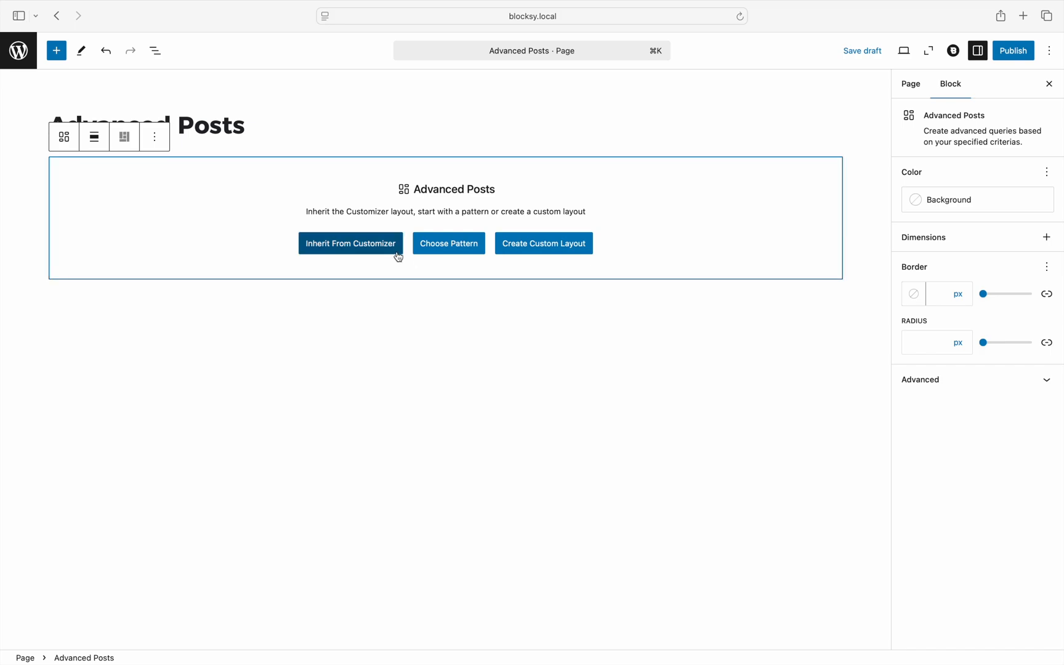
{"action": "left_click", "coordinate": [350, 243]}
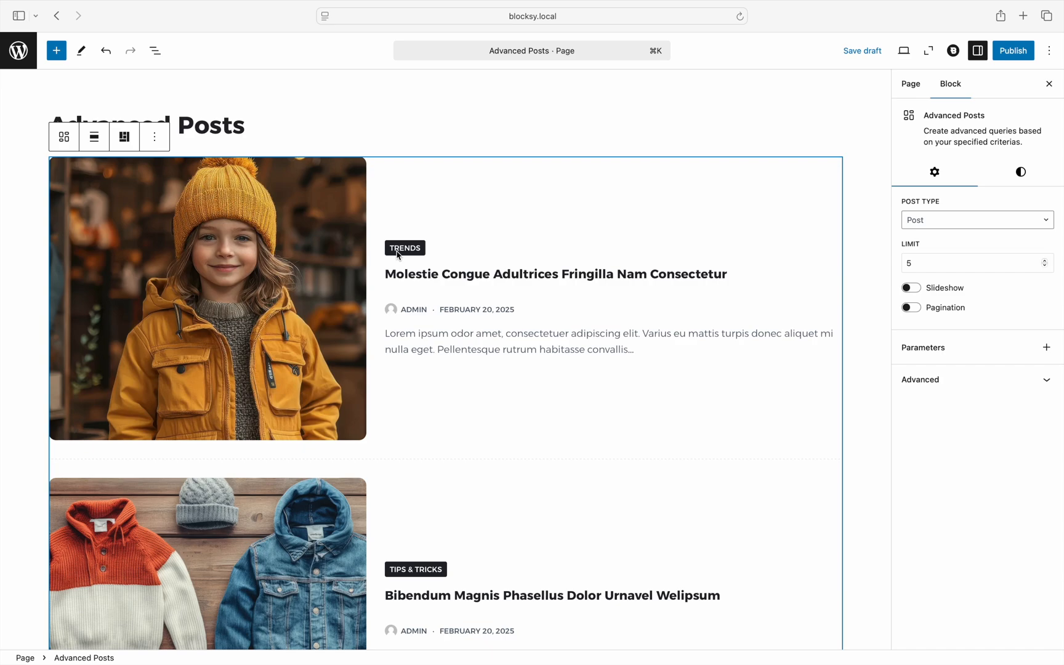
{"action": "mouse_move", "coordinate": [920, 238]}
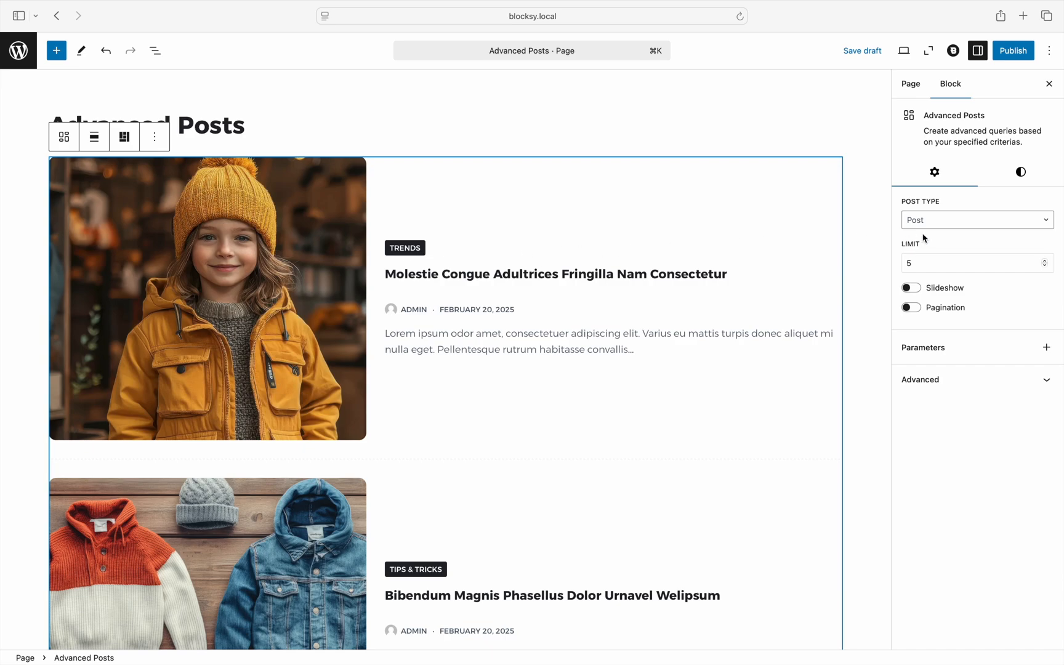
{"action": "left_click", "coordinate": [977, 220]}
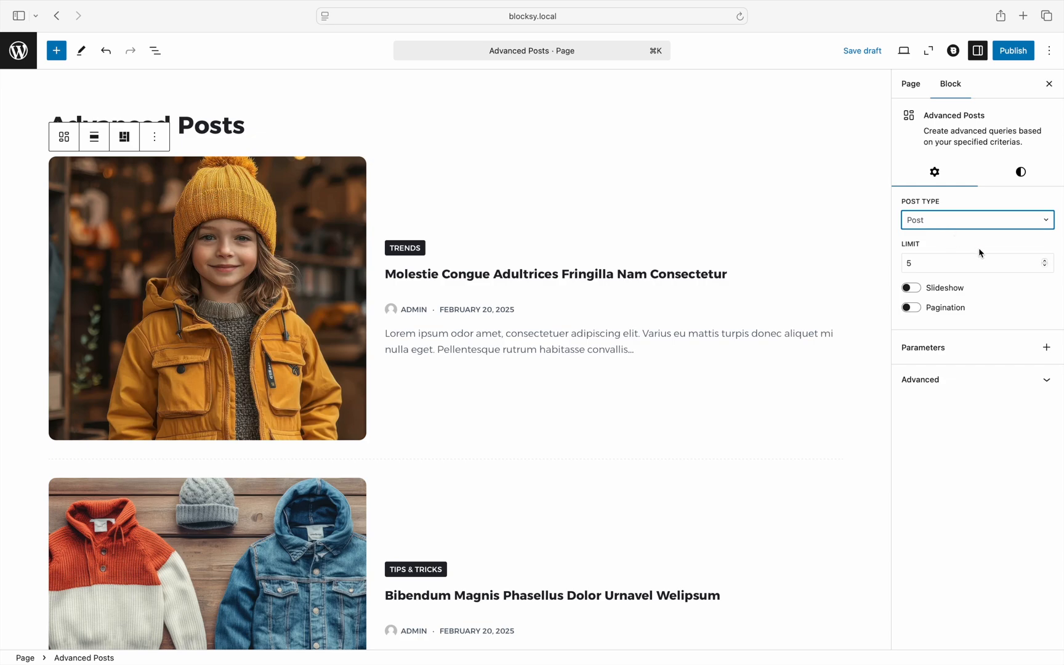
{"action": "mouse_move", "coordinate": [1004, 265]}
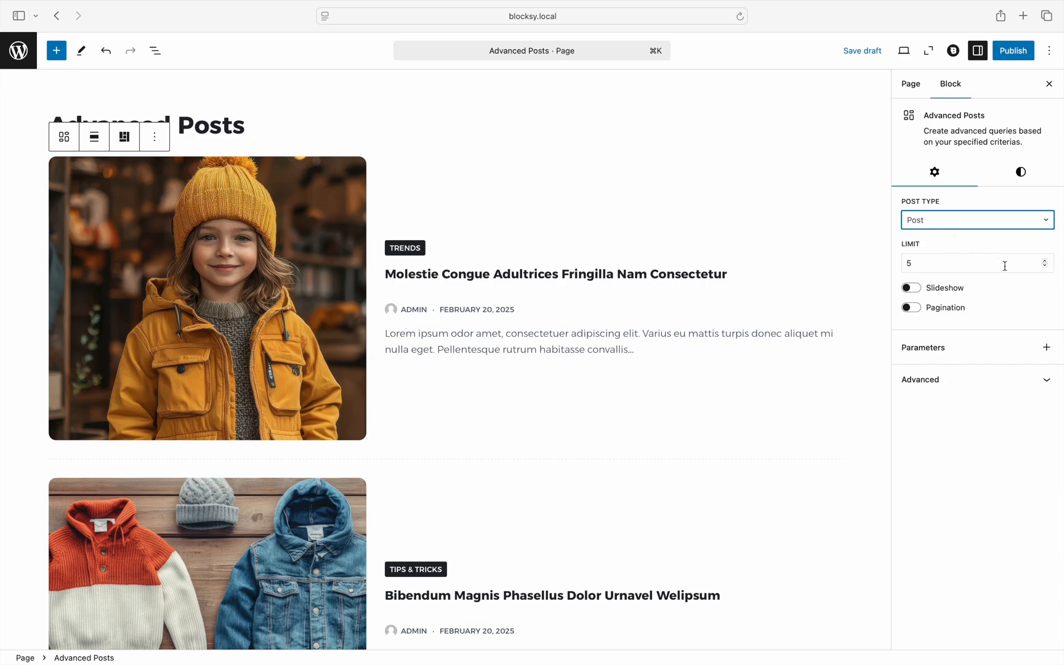
{"action": "mouse_move", "coordinate": [1016, 292]}
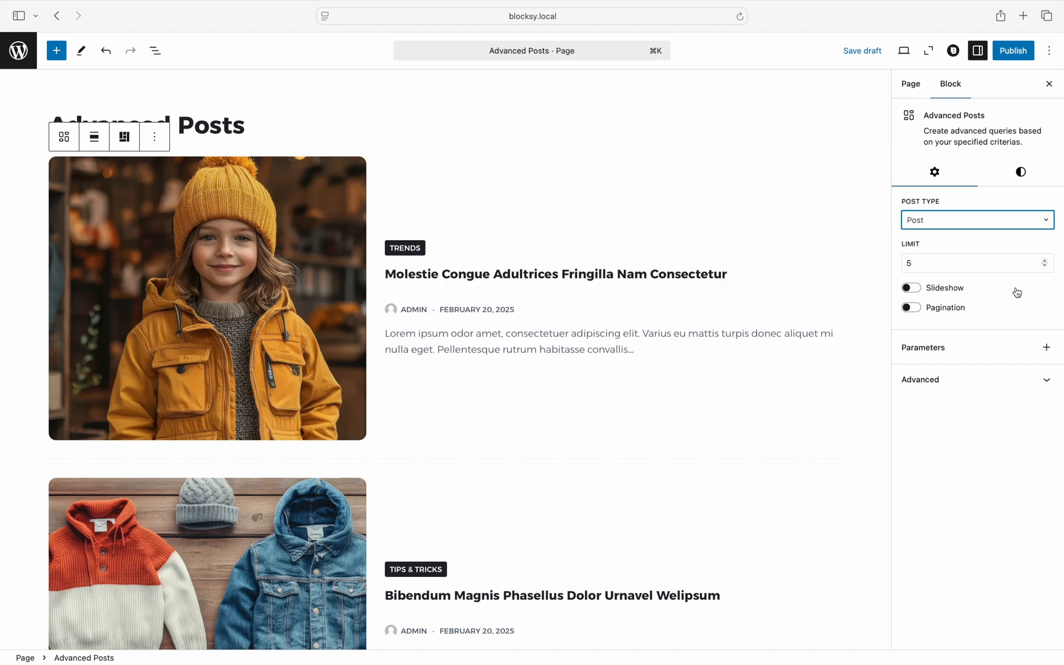
{"action": "mouse_move", "coordinate": [995, 286]}
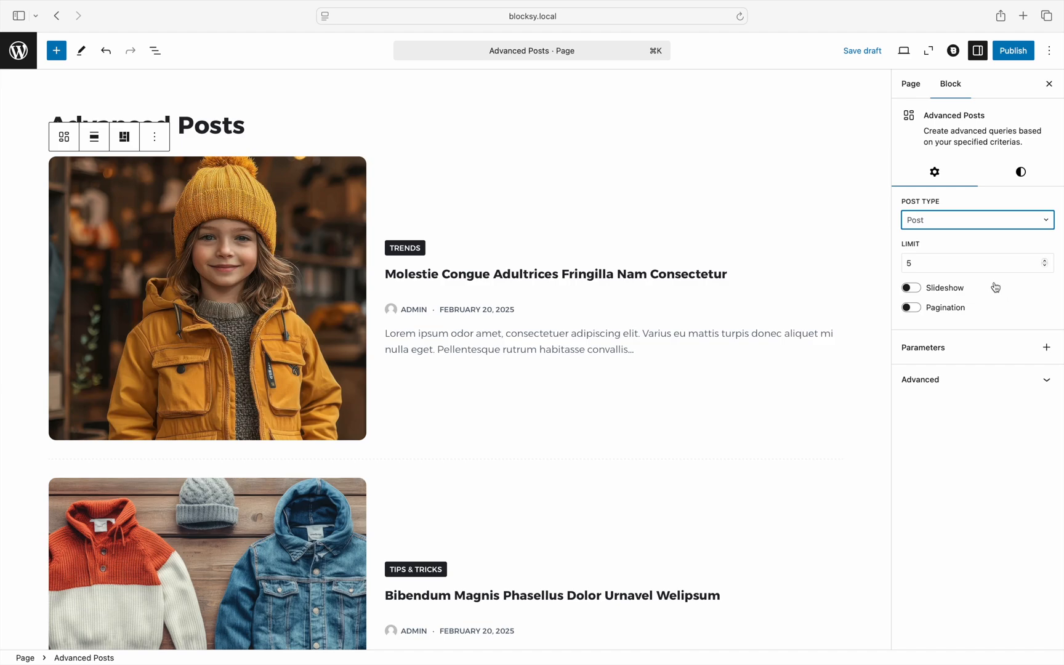
{"action": "left_click", "coordinate": [124, 137]}
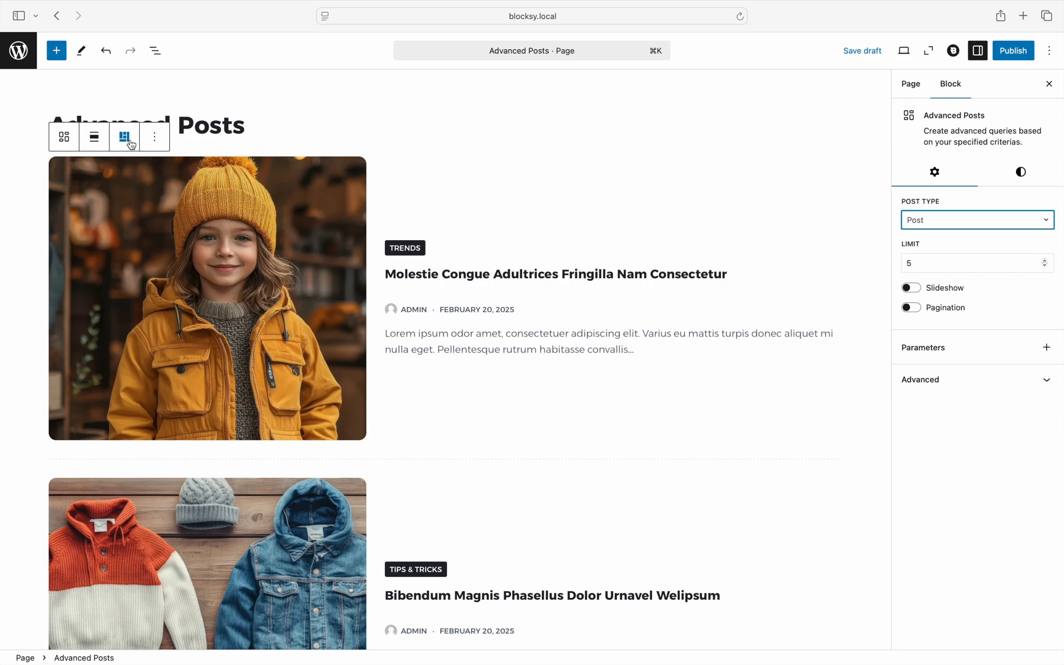
{"action": "left_click", "coordinate": [124, 137]}
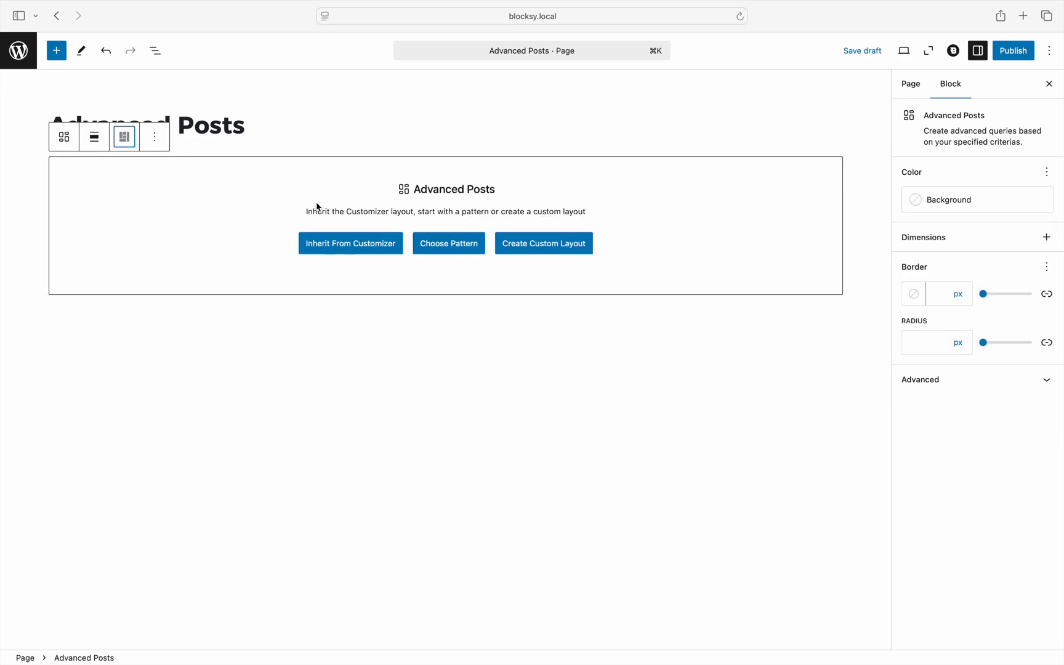
Apply the Posts - Layout 1 pattern with left-side images to the Advanced Posts block
{"action": "left_click", "coordinate": [448, 243]}
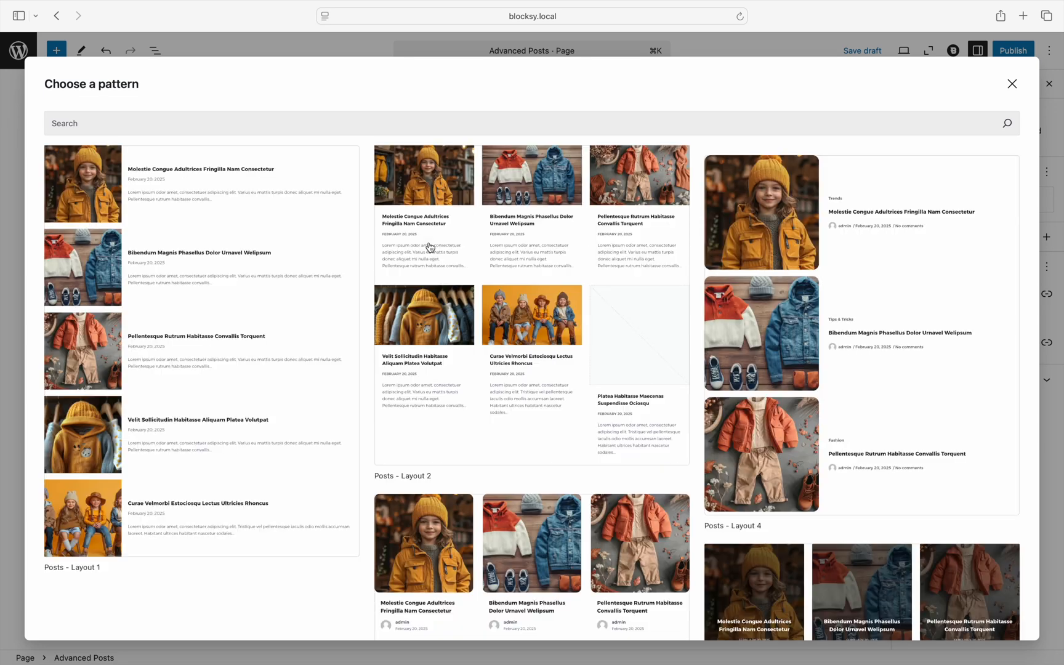
{"action": "scroll", "scroll_direction": "down", "scroll_amount": 3}
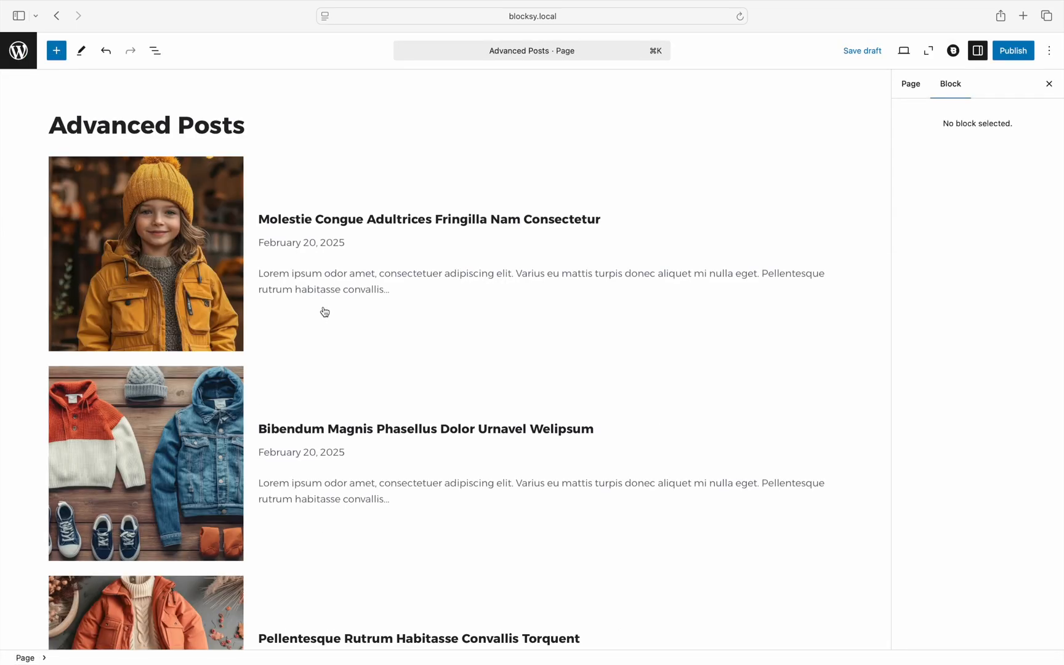
{"action": "left_click", "coordinate": [155, 50]}
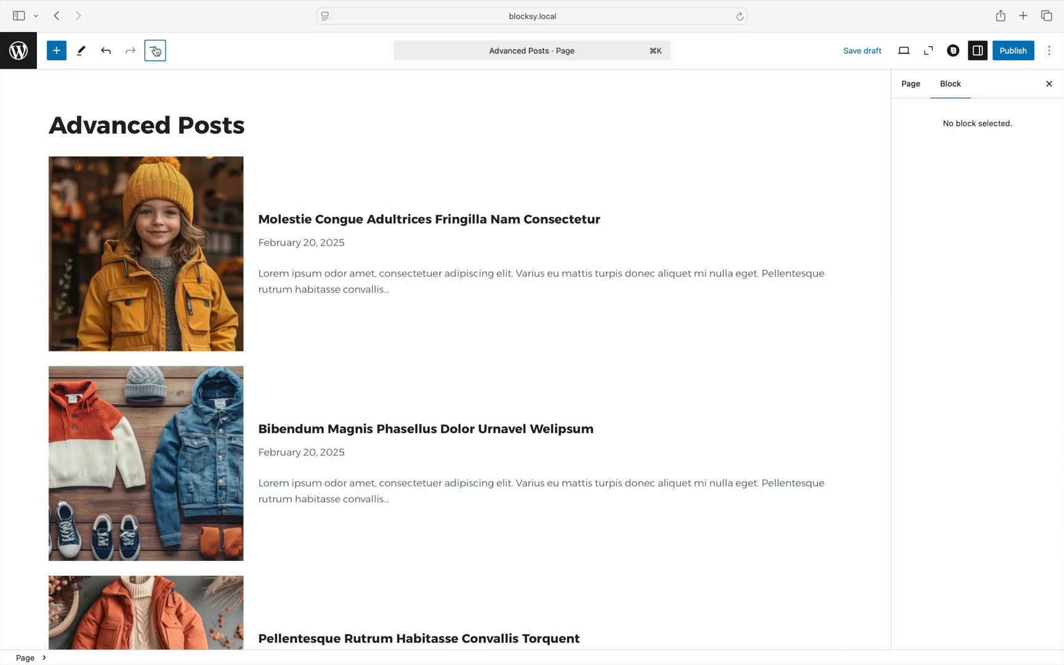
Expand the List View outline and select Advanced Posts to show its Post-type, limit-5 query settings
{"action": "left_click", "coordinate": [155, 51]}
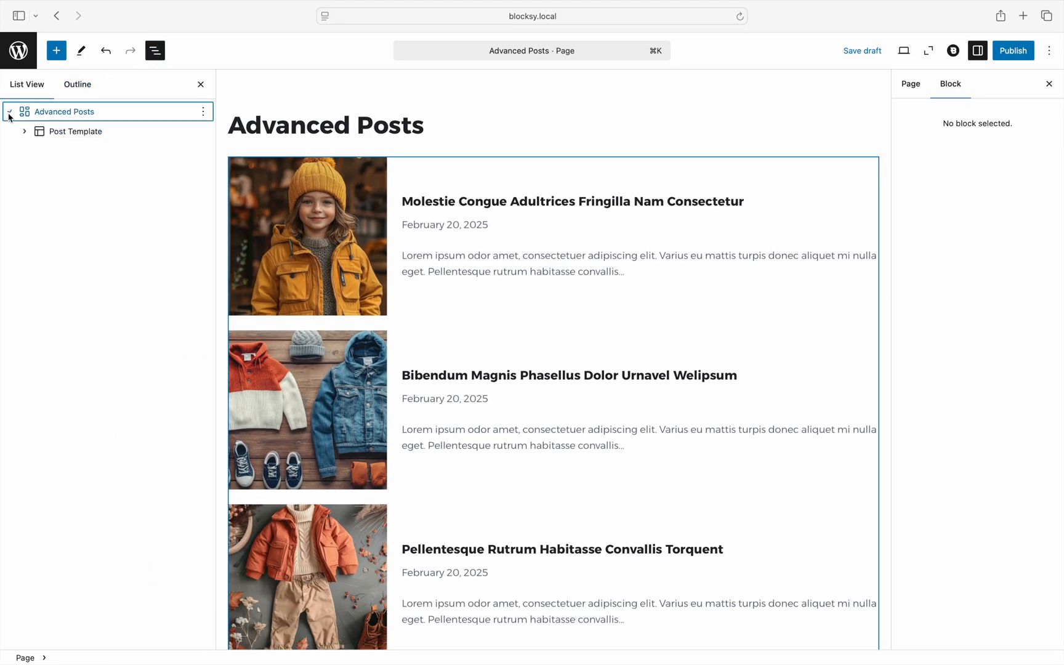
{"action": "left_click", "coordinate": [25, 131]}
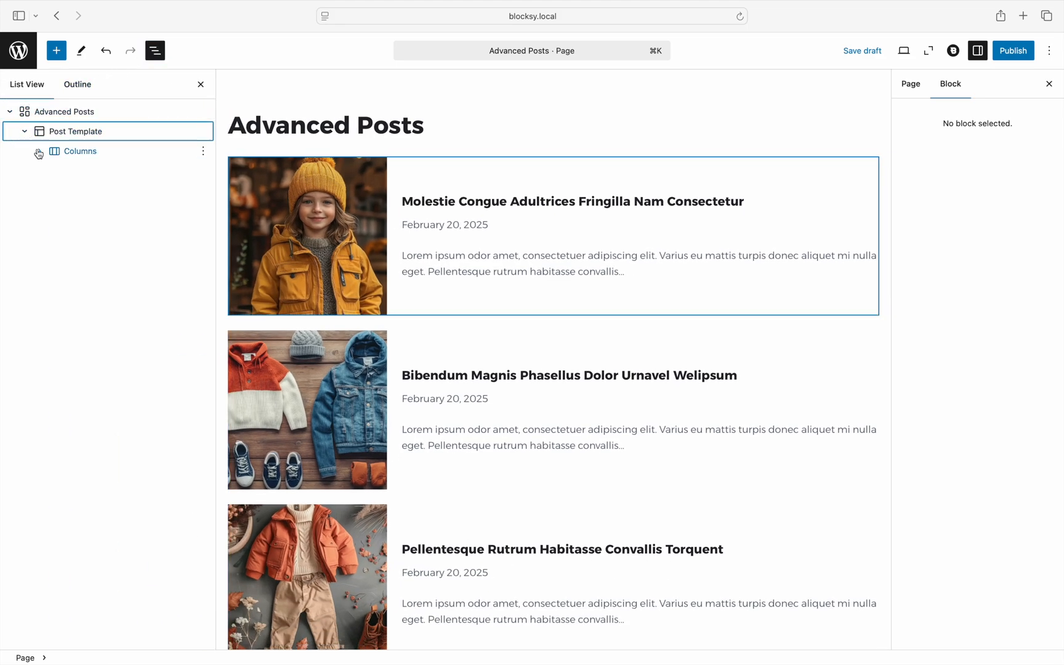
{"action": "left_click", "coordinate": [39, 150]}
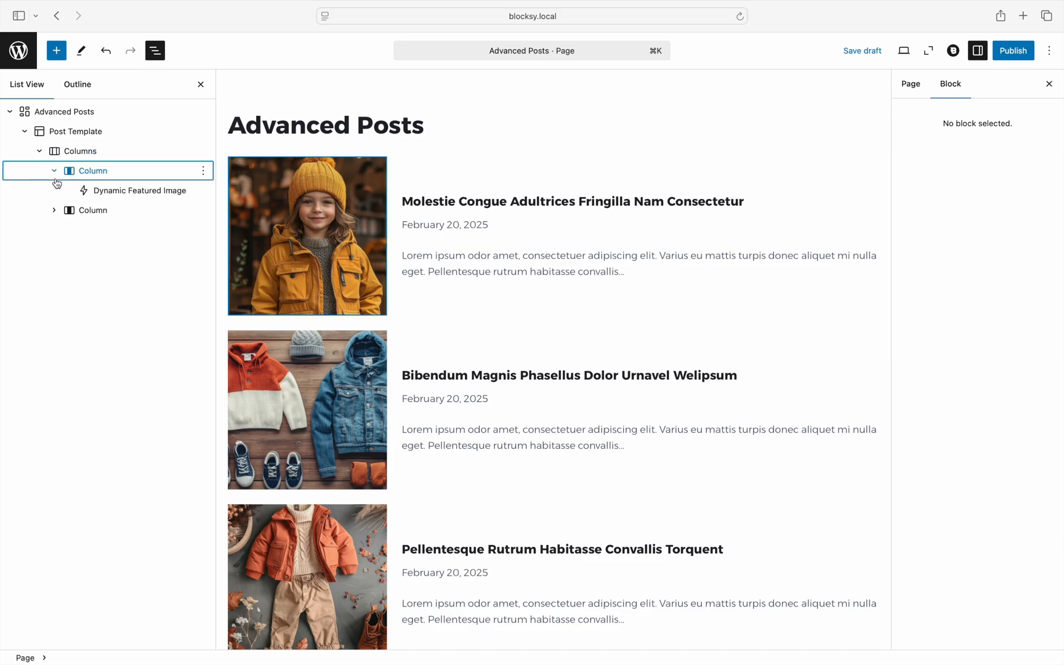
{"action": "left_click", "coordinate": [54, 210]}
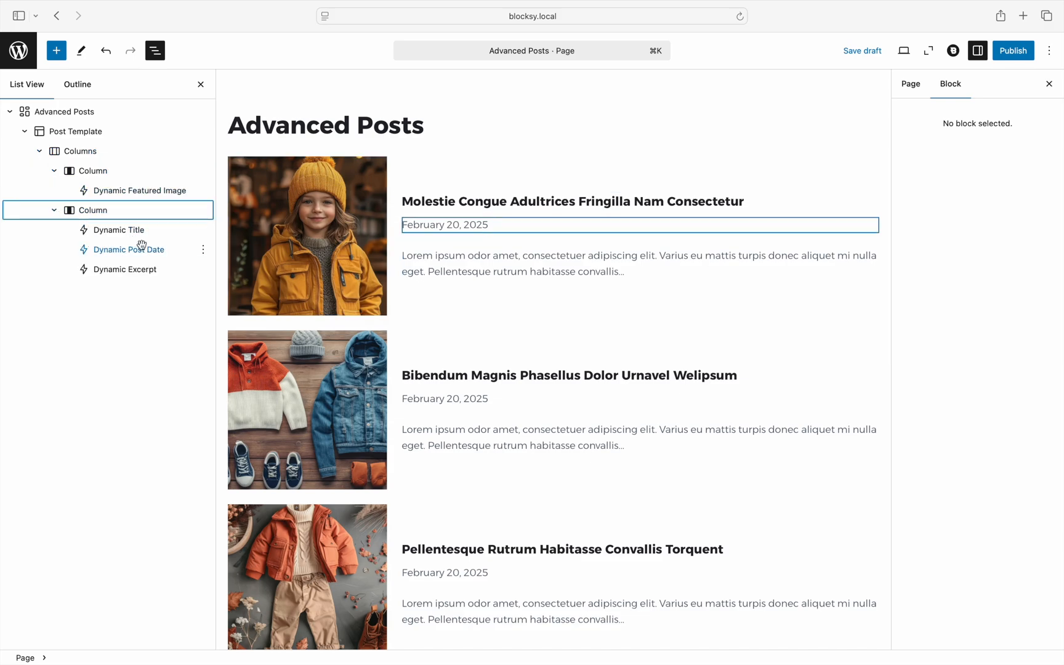
{"action": "mouse_move", "coordinate": [128, 268]}
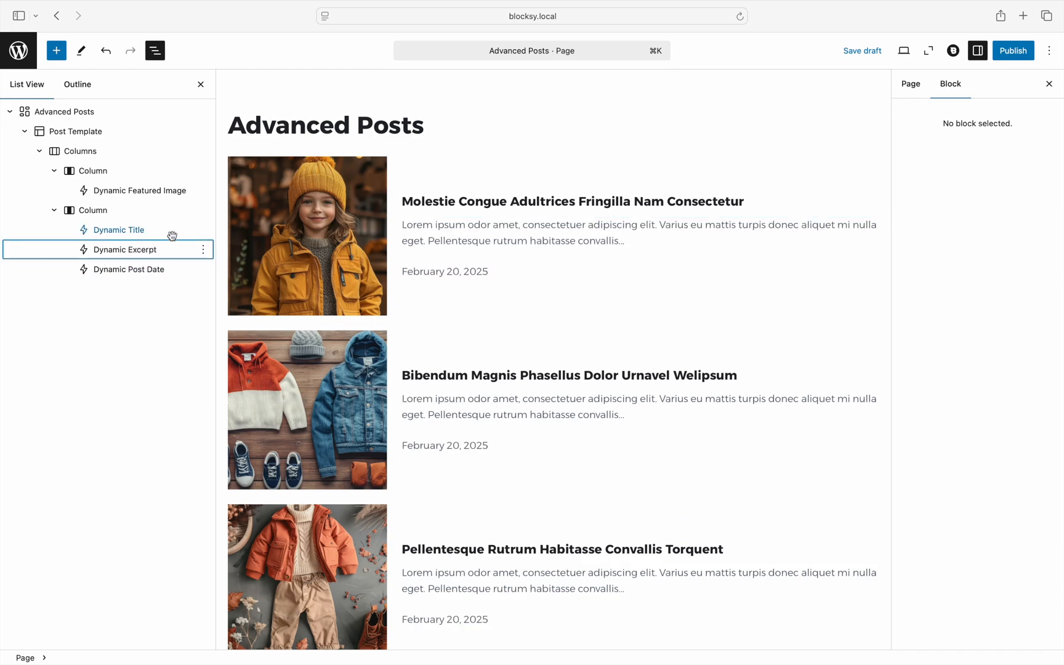
{"action": "left_click", "coordinate": [67, 111]}
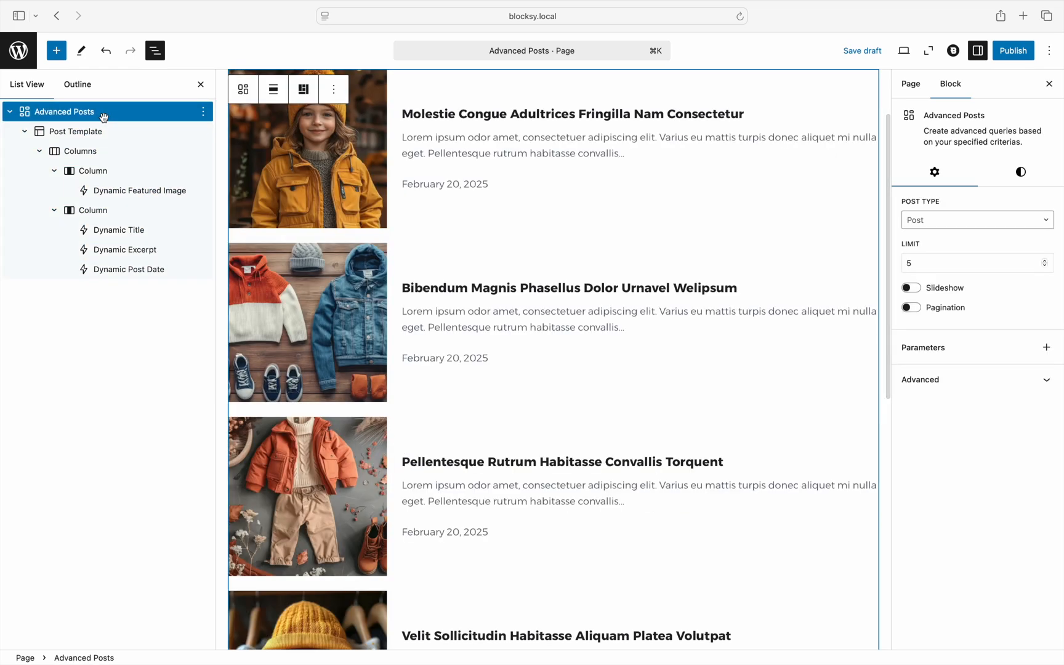
{"action": "left_click", "coordinate": [862, 50]}
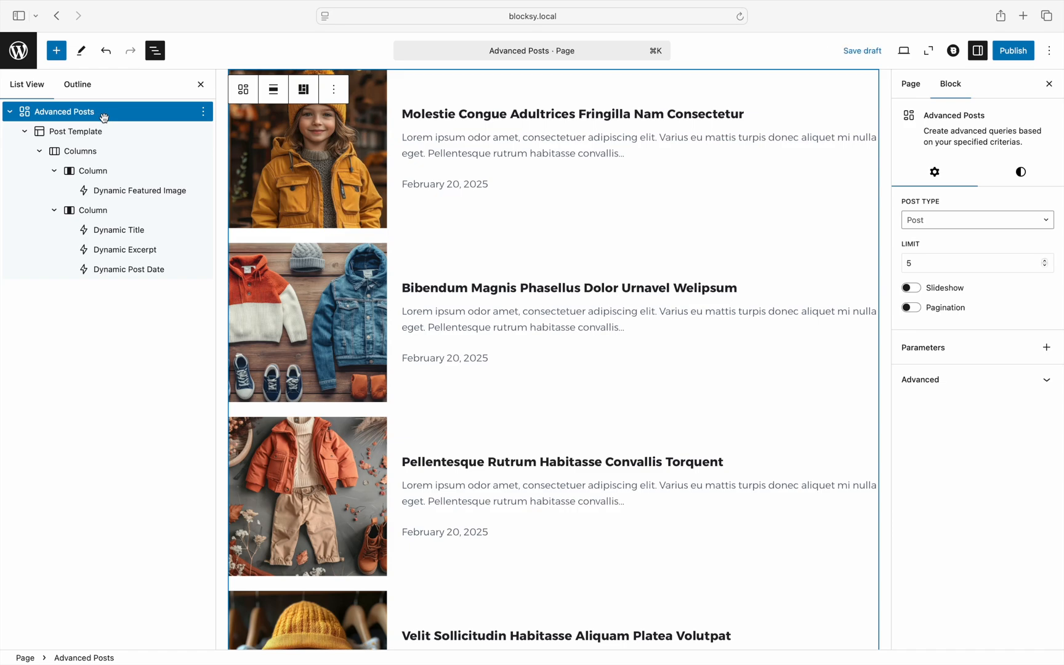
Switch the Post Template to Grid view with three desktop columns, then reselect Advanced Posts
{"action": "left_click", "coordinate": [77, 131]}
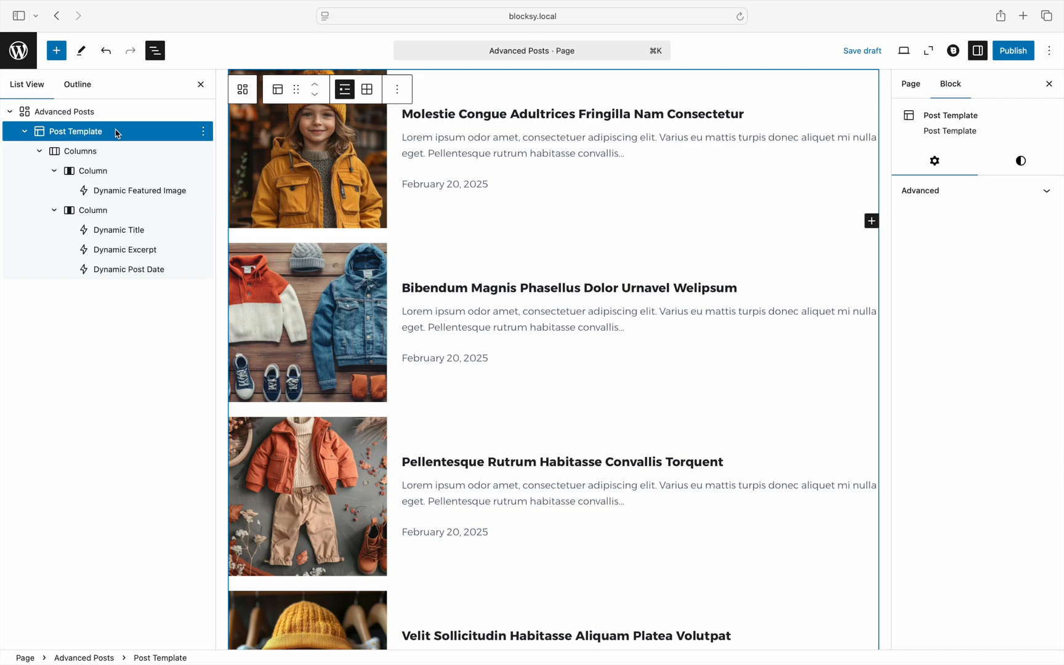
{"action": "left_click", "coordinate": [366, 88]}
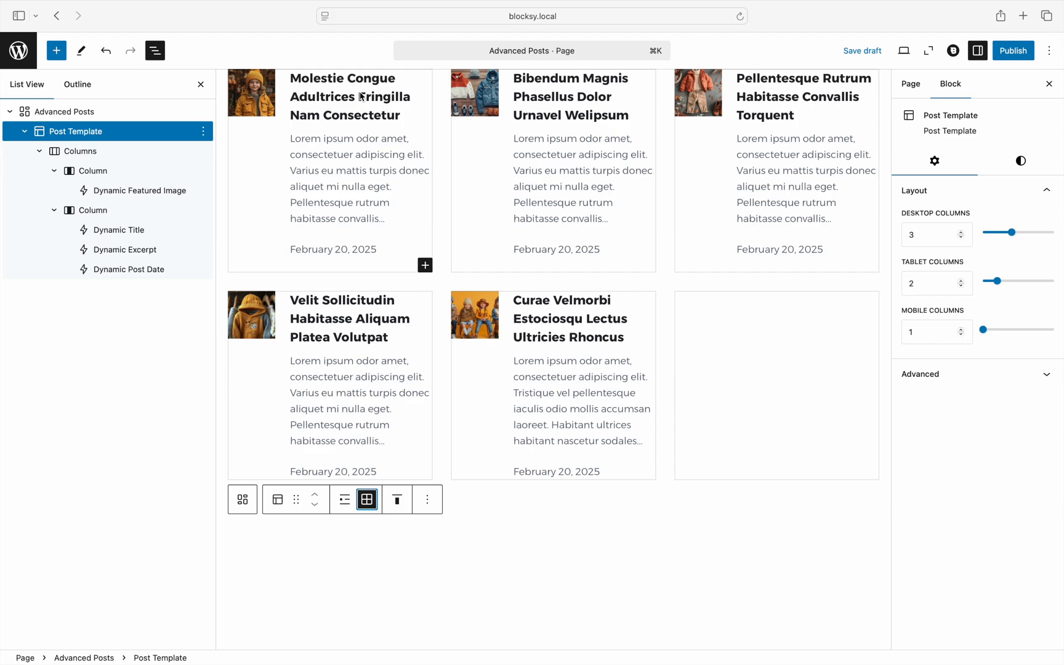
{"action": "scroll", "scroll_direction": "down", "scroll_amount": 3}
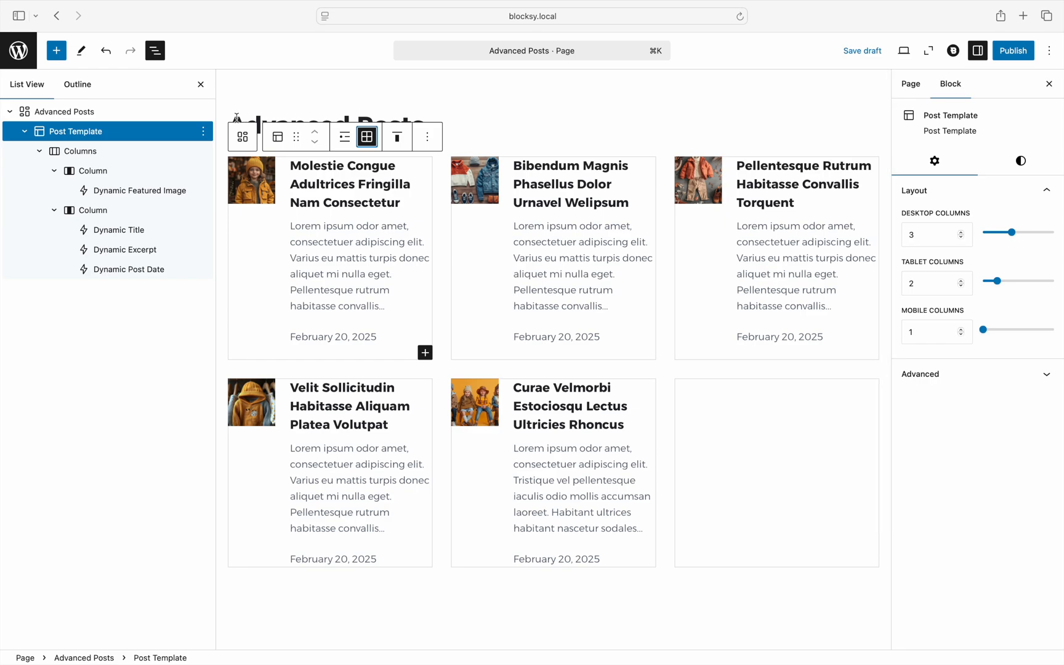
{"action": "left_click", "coordinate": [67, 112]}
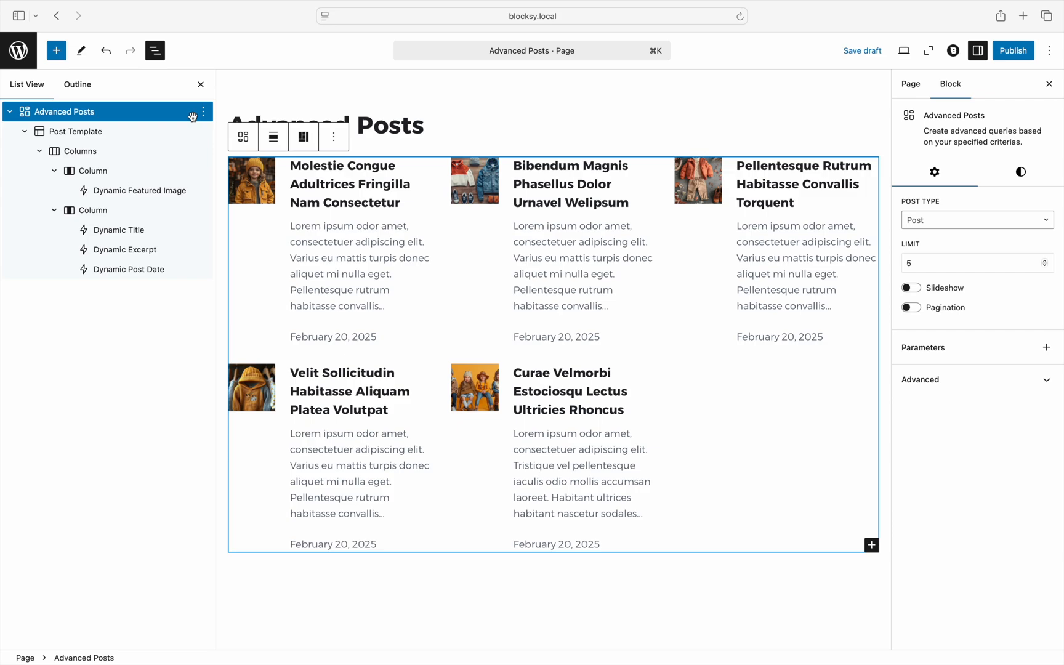
{"action": "mouse_move", "coordinate": [1042, 358]}
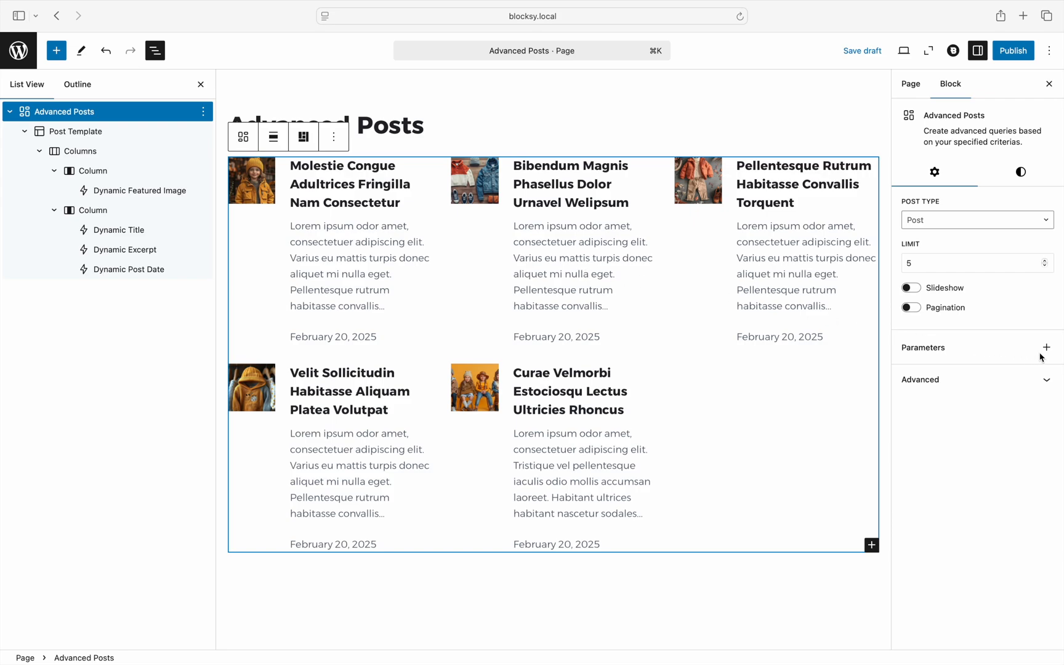
Add offset, order, sticky-post and category query parameters, setting Offset to 2
{"action": "left_click", "coordinate": [1046, 347]}
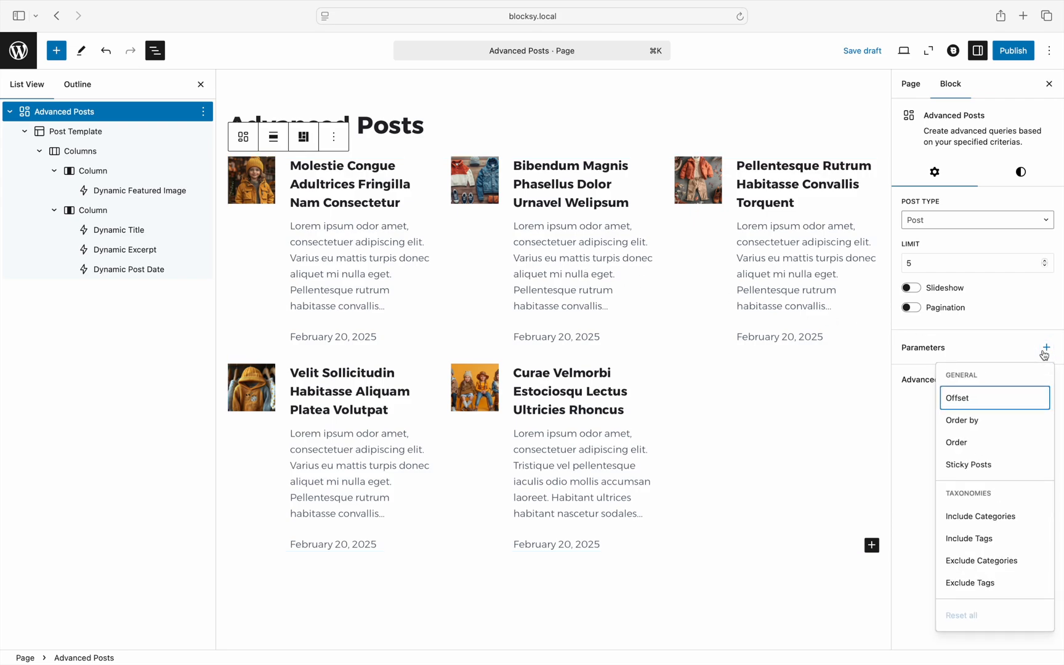
{"action": "left_click", "coordinate": [957, 419]}
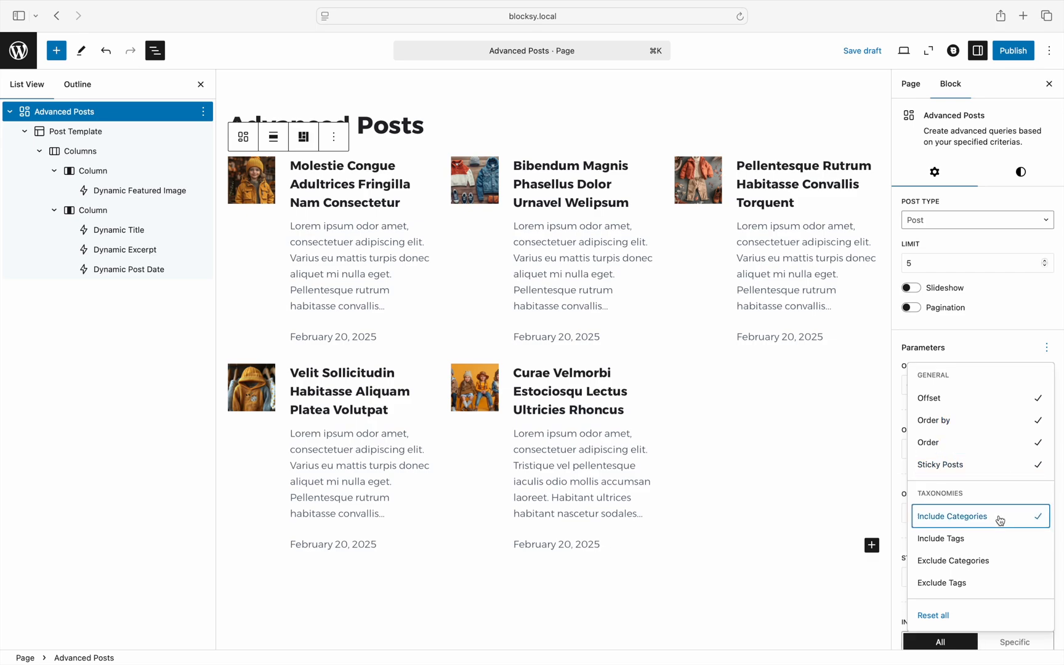
{"action": "left_click", "coordinate": [942, 539]}
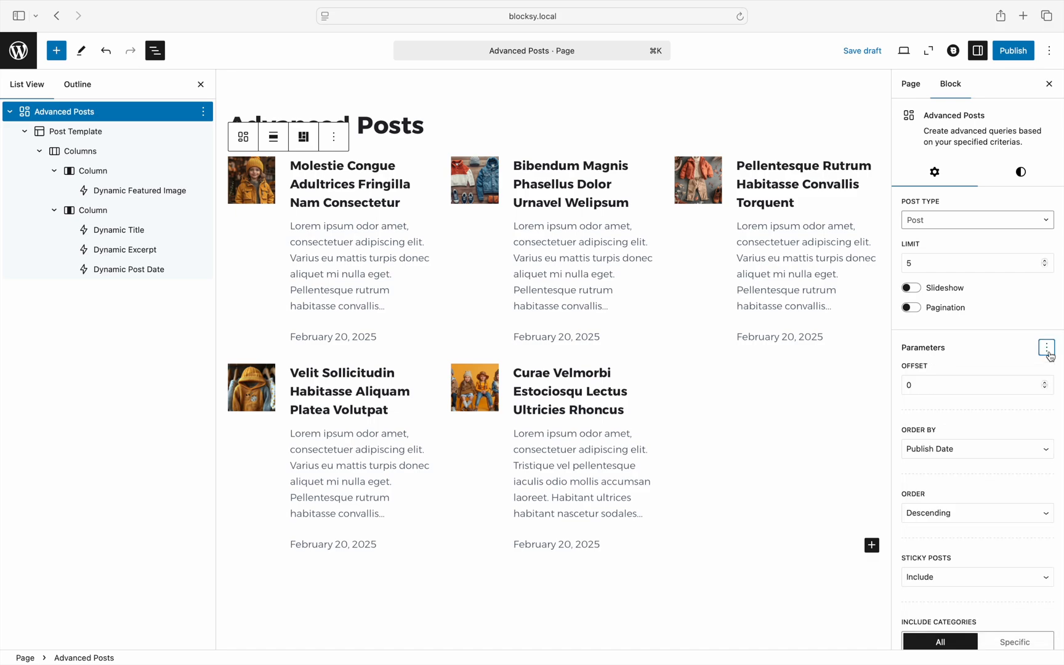
{"action": "left_click", "coordinate": [974, 385]}
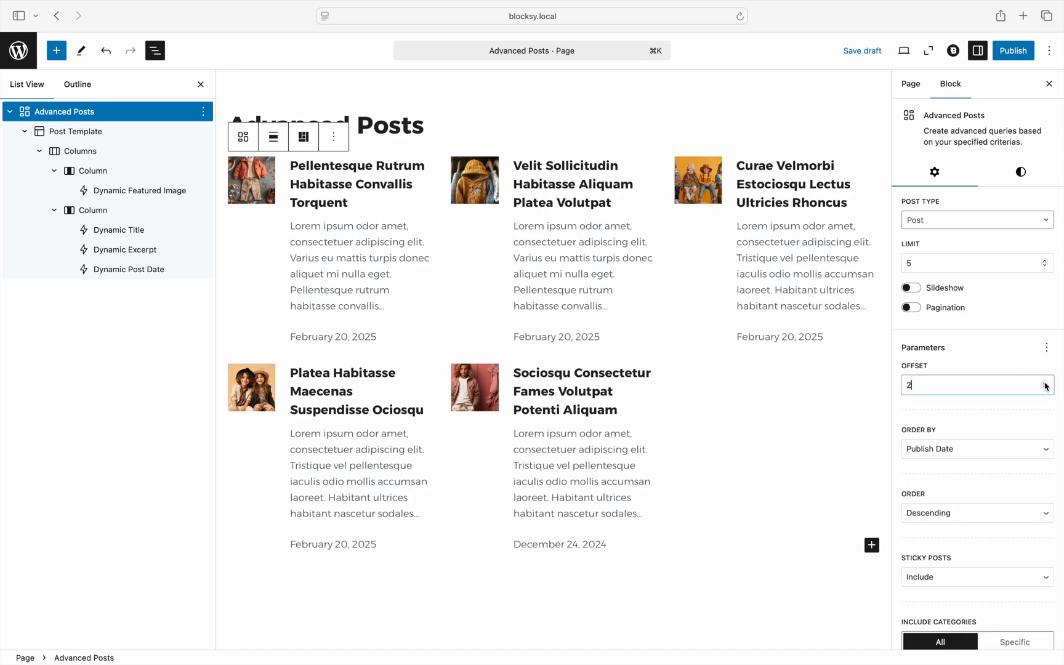
{"action": "mouse_move", "coordinate": [1050, 411]}
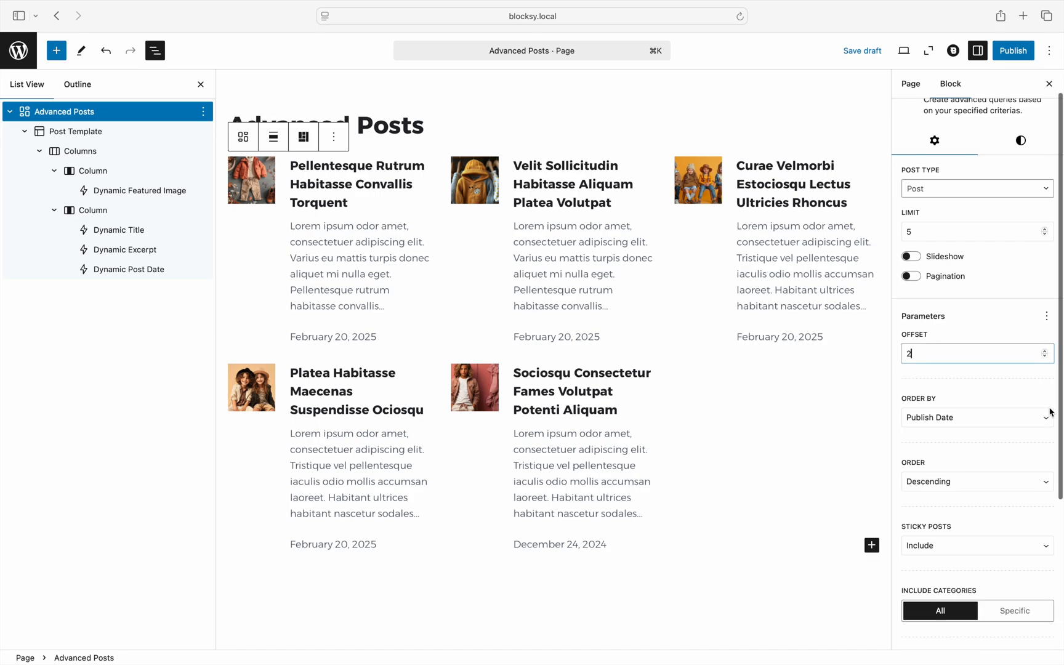
{"action": "left_click", "coordinate": [976, 397]}
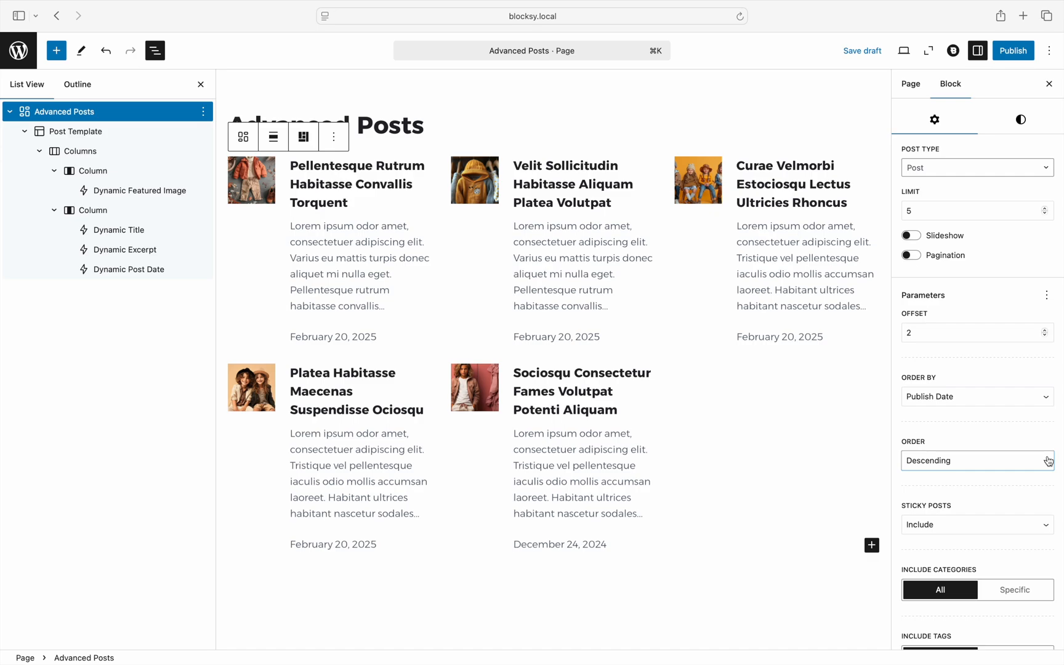
{"action": "scroll", "scroll_direction": "down", "scroll_amount": 3}
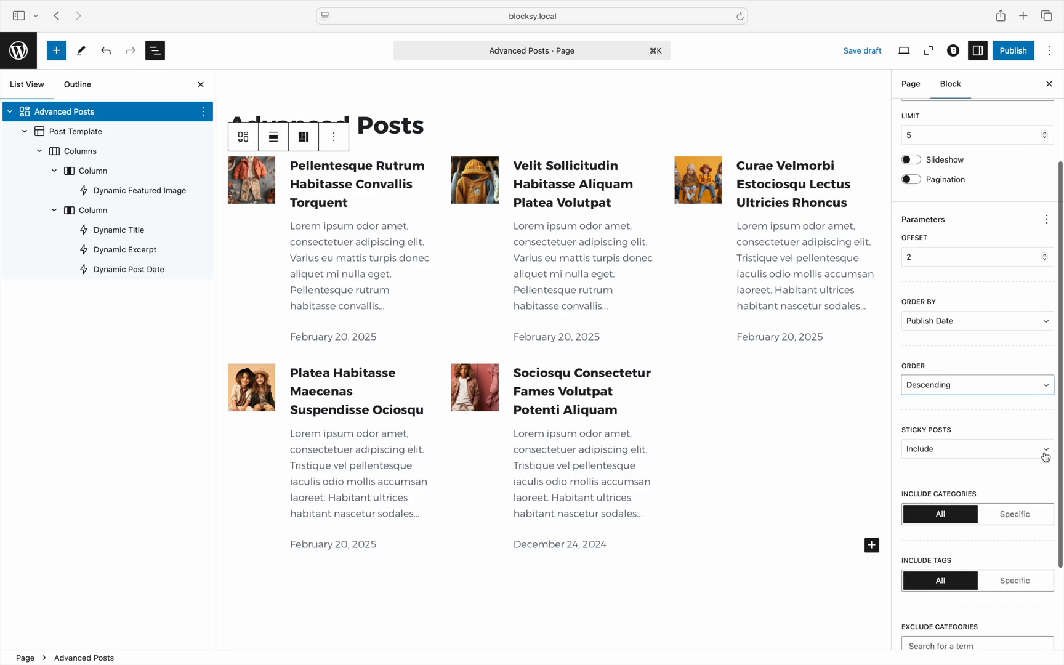
{"action": "left_click", "coordinate": [976, 448]}
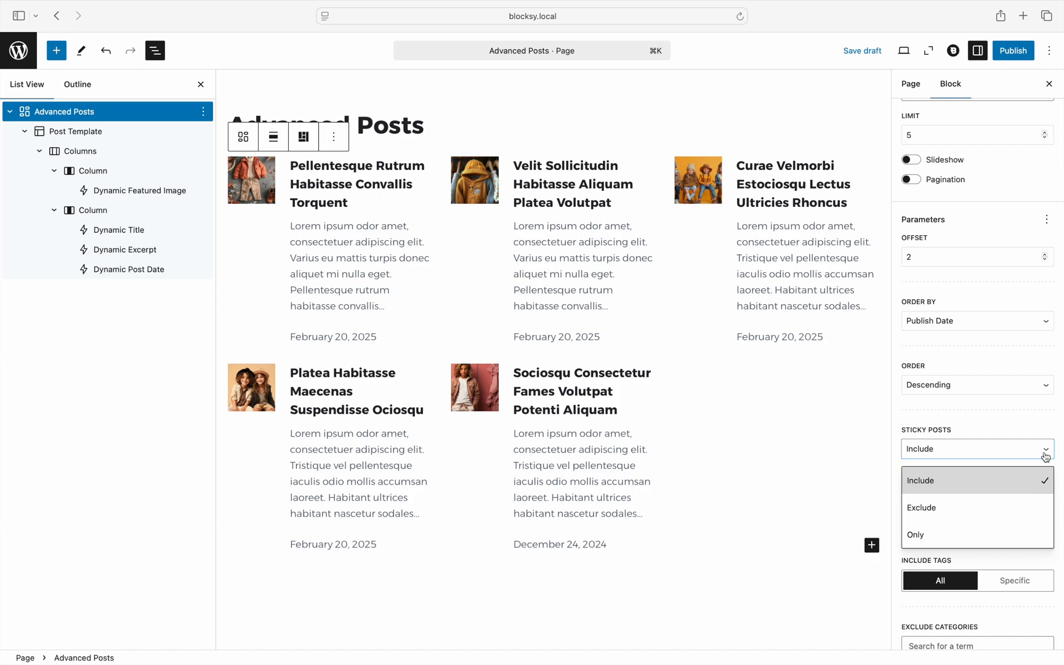
{"action": "left_click", "coordinate": [920, 480]}
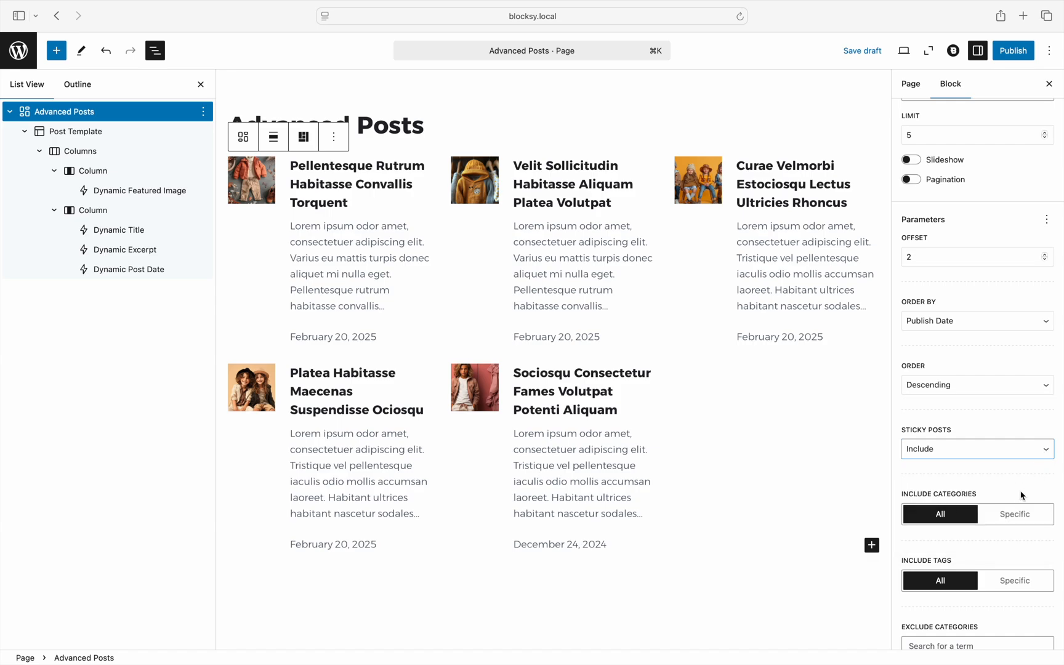
{"action": "left_click", "coordinate": [1015, 513]}
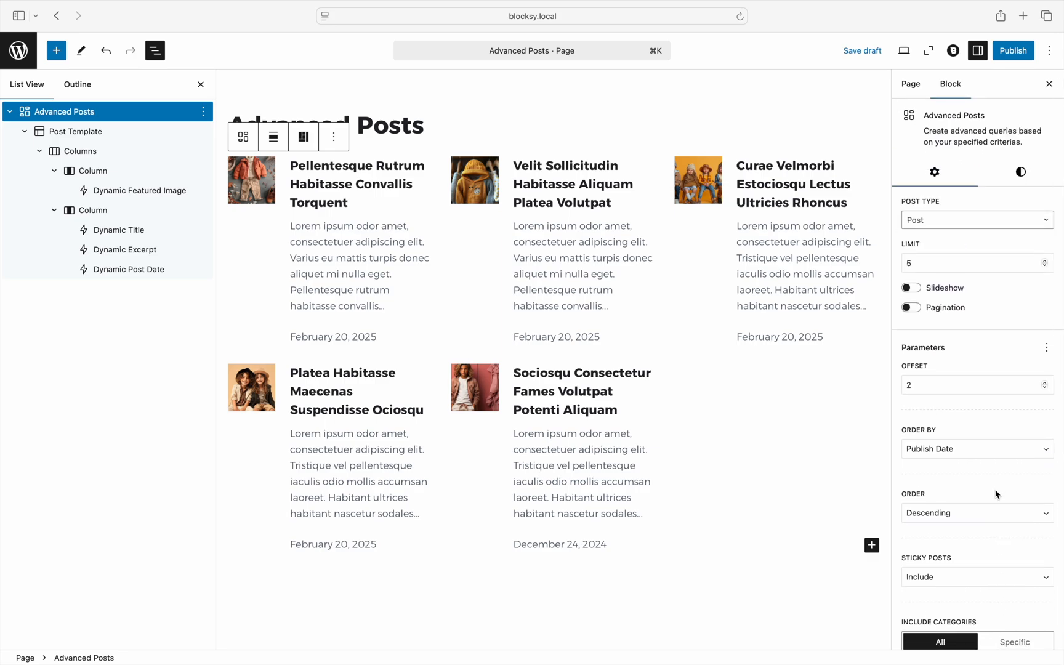
Enable Slideshow with arrows on the Advanced Posts block and bring up the pre-publish review
{"action": "left_click", "coordinate": [911, 287]}
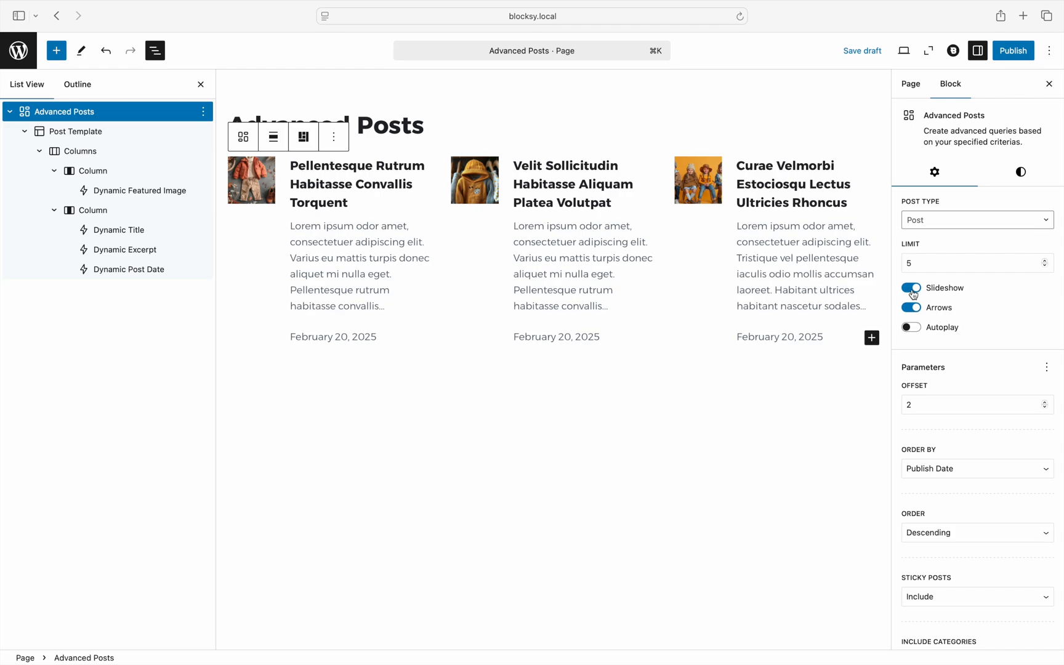
{"action": "left_click", "coordinate": [1012, 51]}
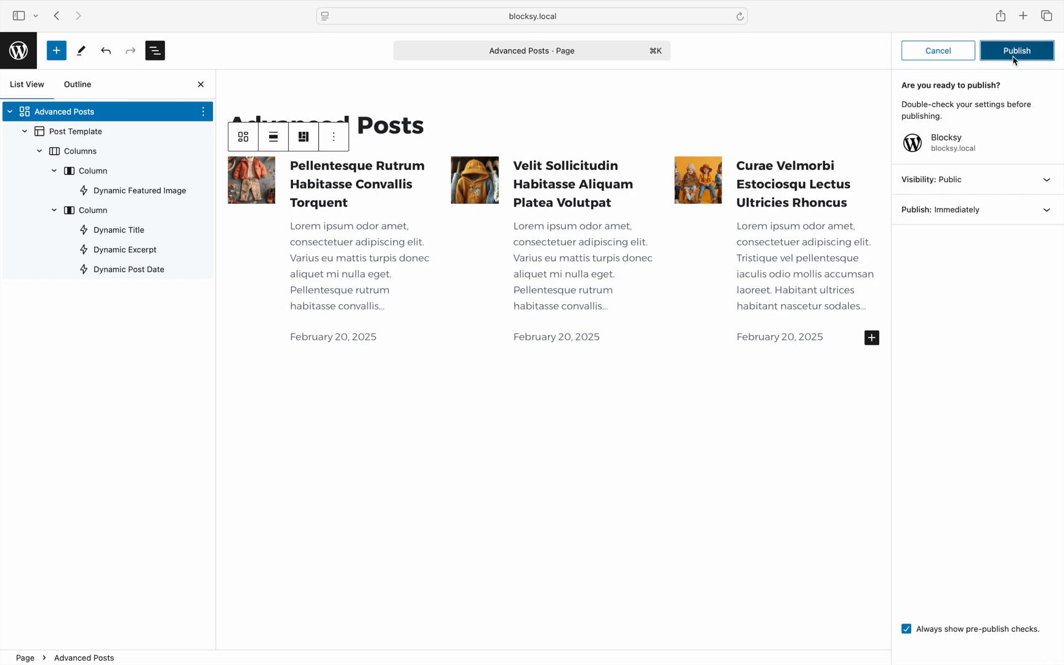
Confirm publishing, view the live Advanced Posts page, and advance the slider one post
{"action": "left_click", "coordinate": [1016, 50]}
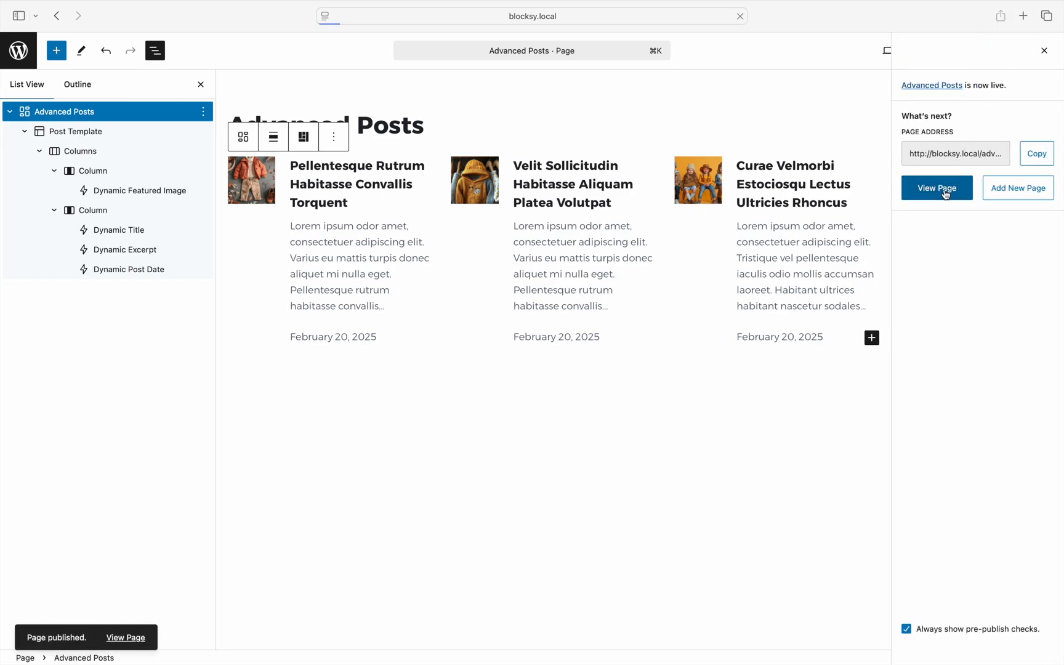
{"action": "left_click", "coordinate": [937, 188]}
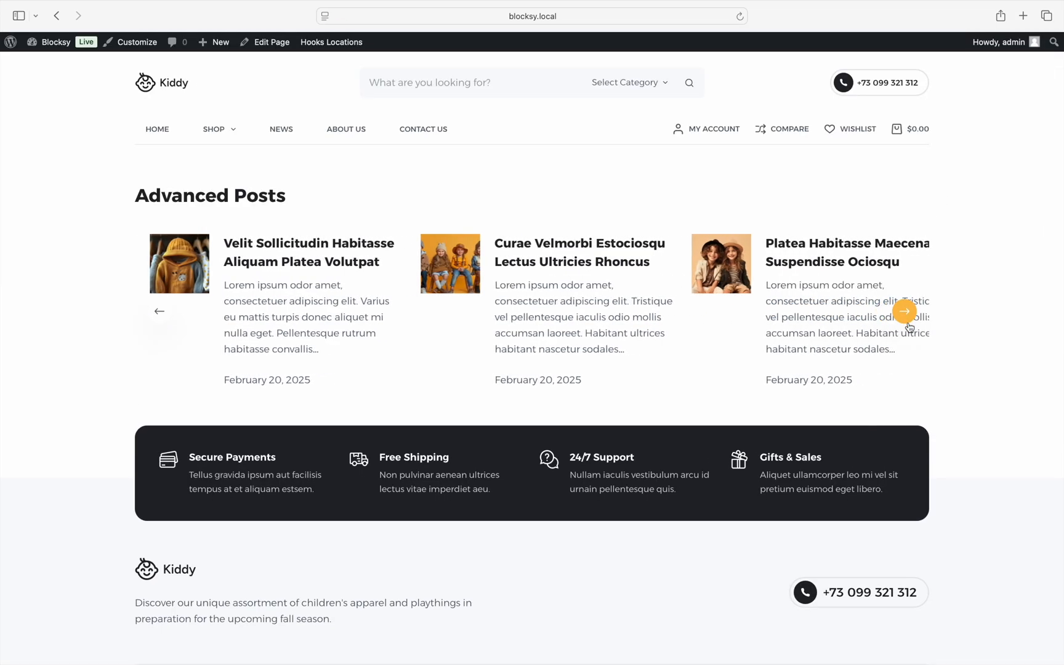
{"action": "left_click", "coordinate": [905, 311]}
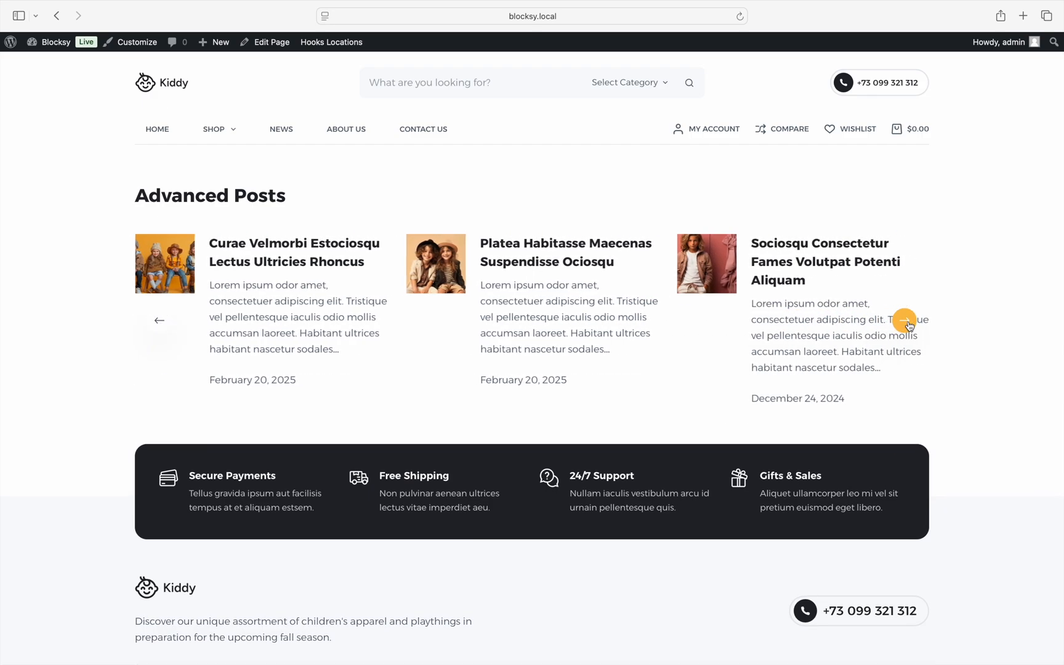